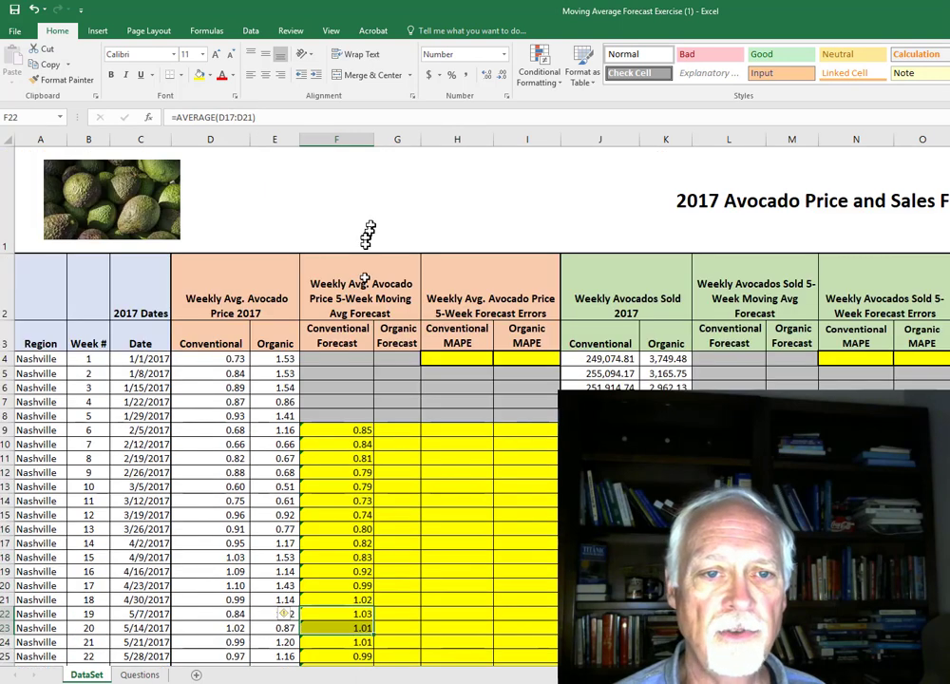
# - Enter =ABS((D9-F9)/D9) in H9 for the week 6 absolute error, giving 0.25
pyautogui.click(337, 430)
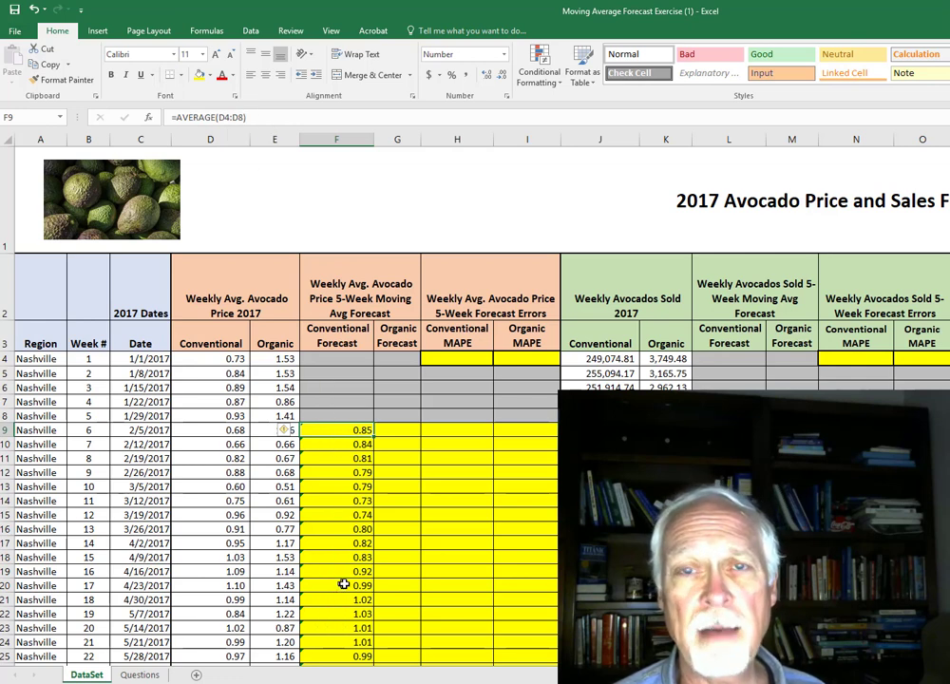
pyautogui.moveTo(396, 430)
pyautogui.write('=')
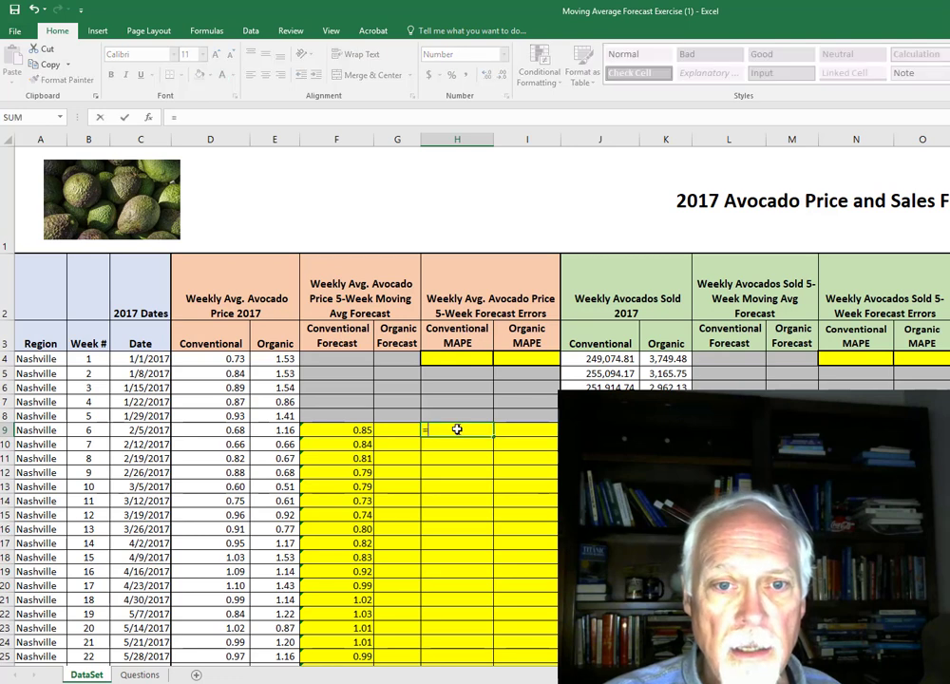
pyautogui.write('abs')
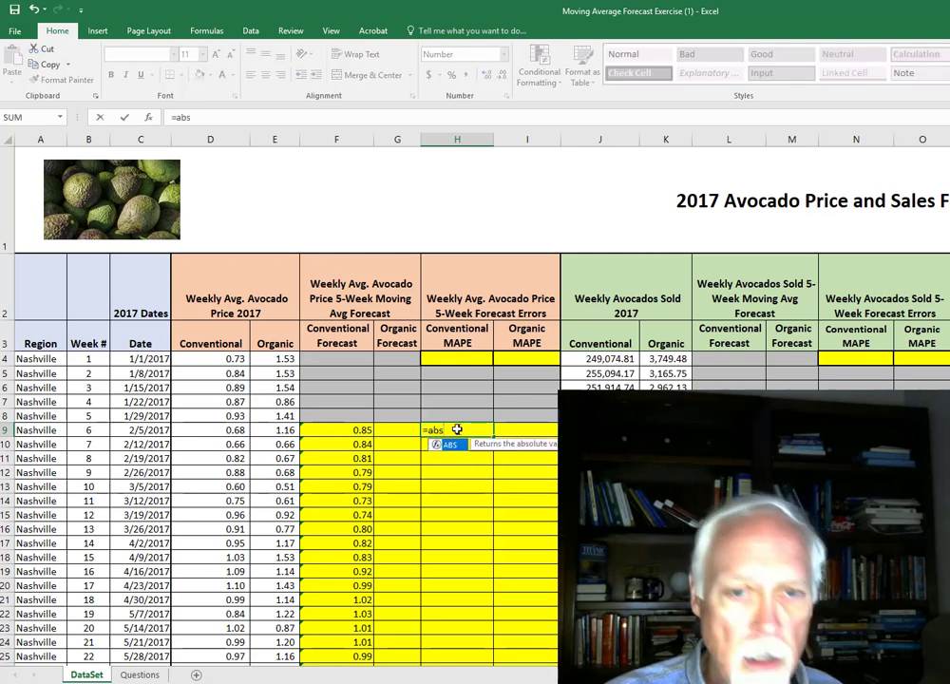
pyautogui.write('(')
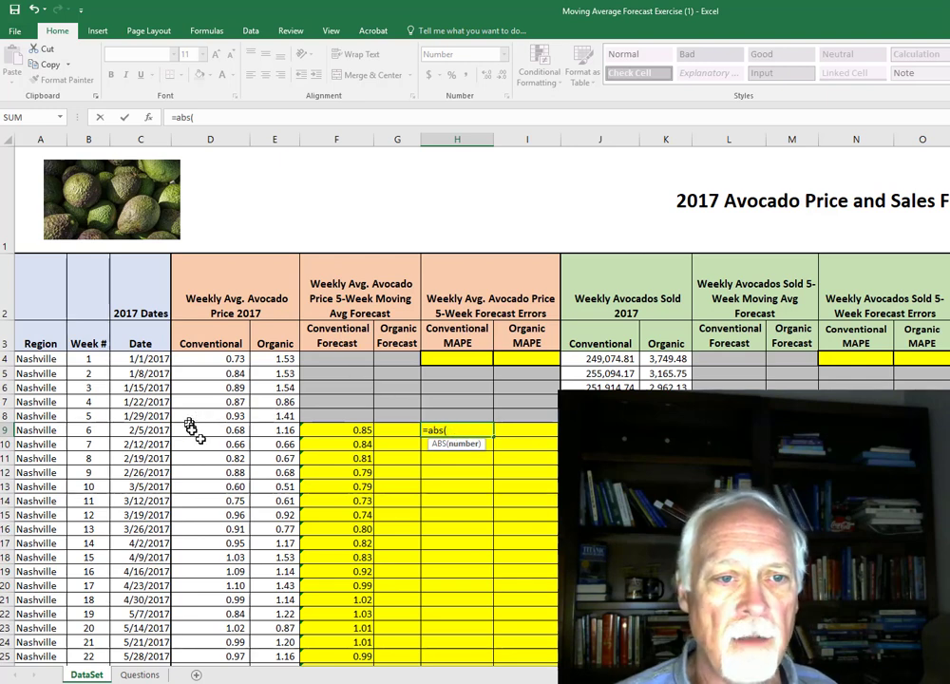
pyautogui.click(209, 430)
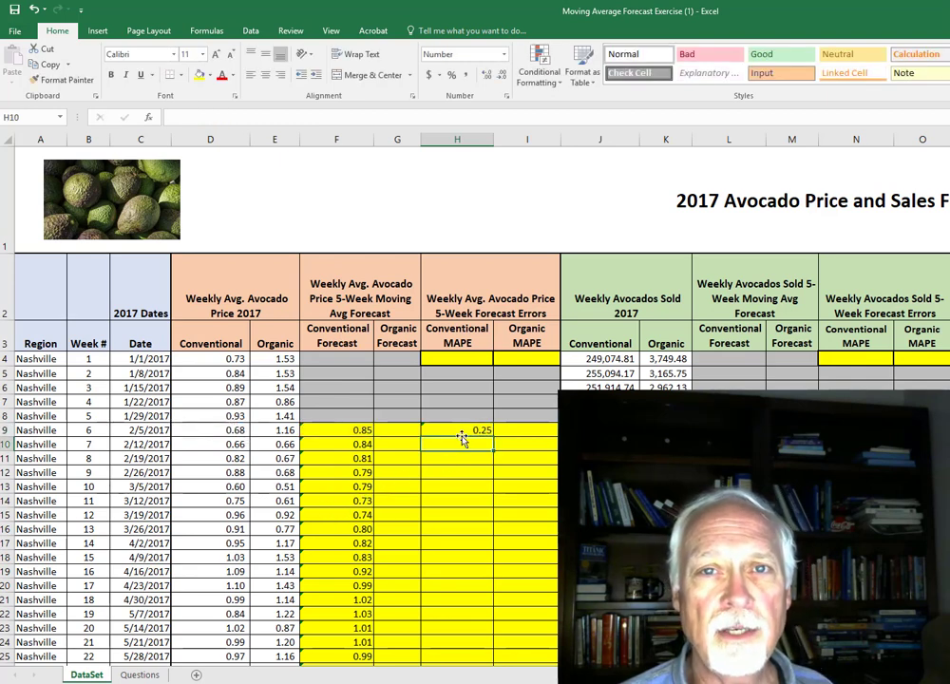
# - Multiply the H9 error by 100 so it reads 25.29 percent
pyautogui.click(456, 430)
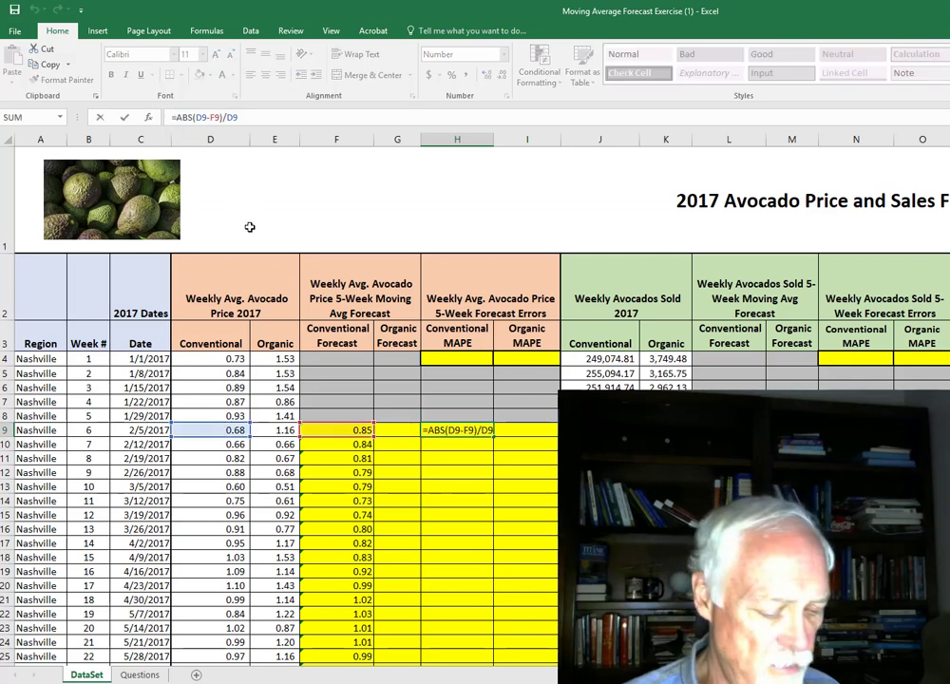
pyautogui.write('1')
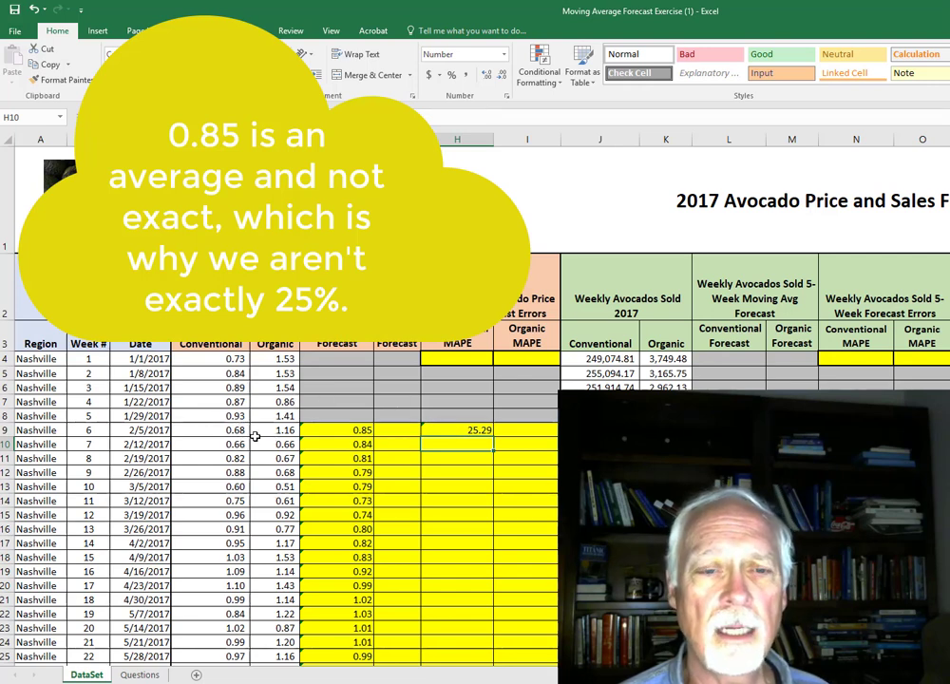
# - Fill the H9 percent-error formula down column H, giving values like 27.58 and 1.71
pyautogui.click(466, 430)
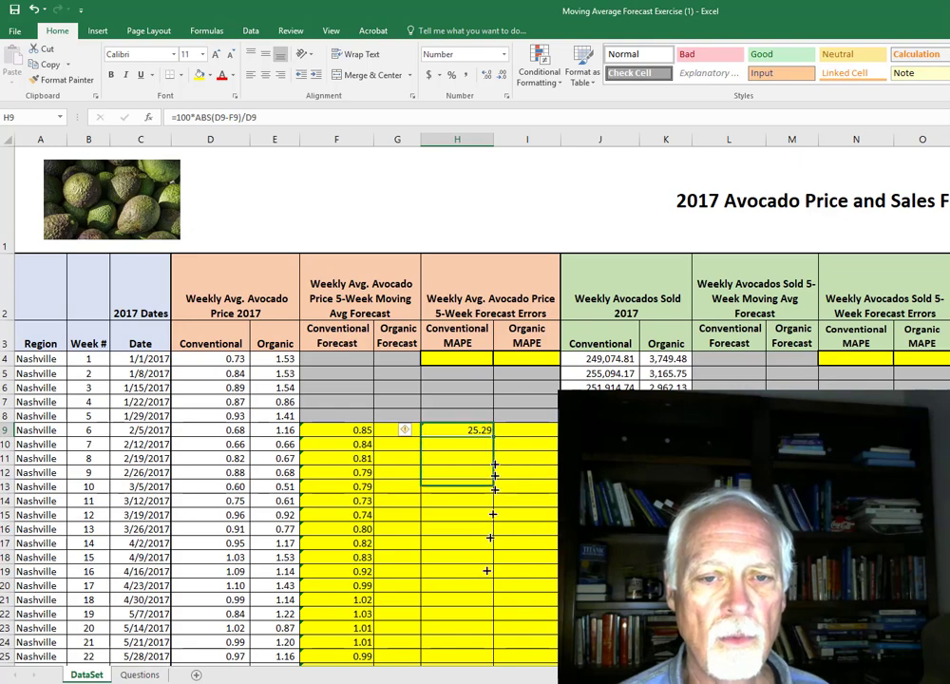
pyautogui.scroll(-3)
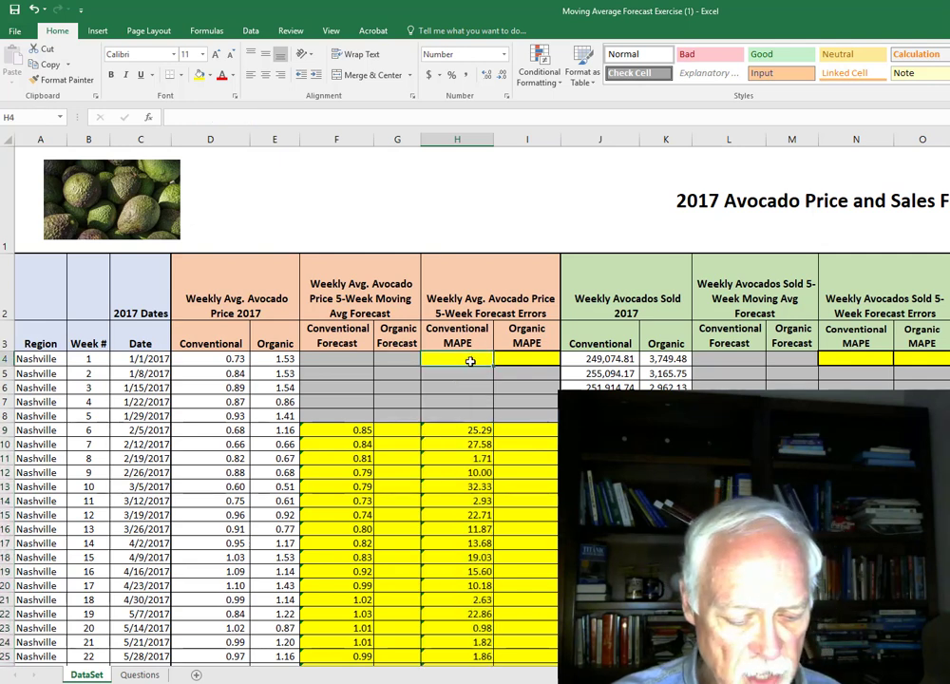
# - Average H9:H55 in H4 for an overall conventional MAPE of 14, comparing with N4
pyautogui.write('=avera')
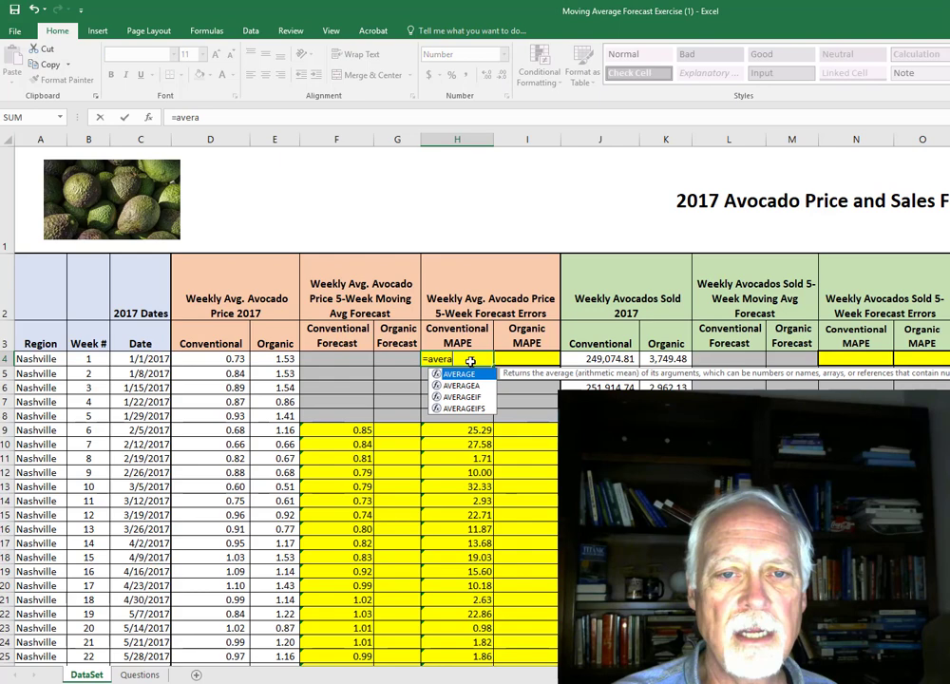
pyautogui.write('ge')
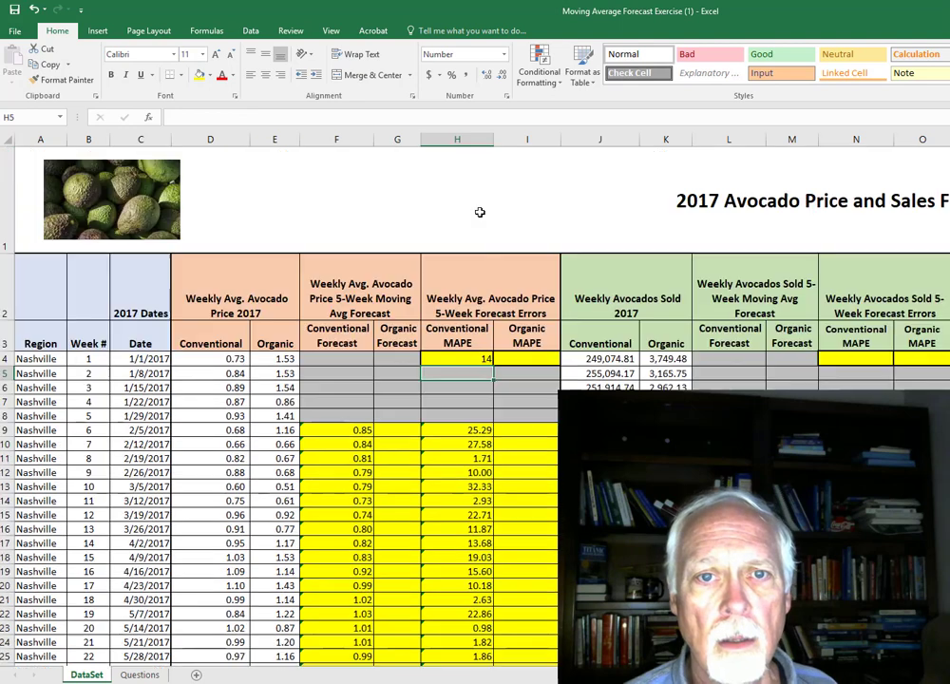
pyautogui.click(456, 357)
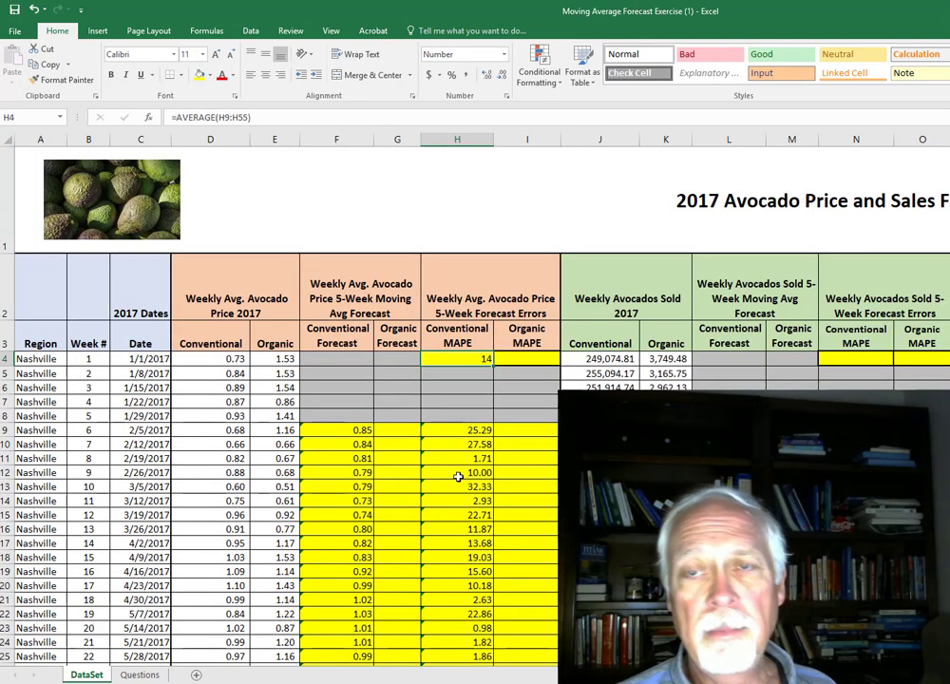